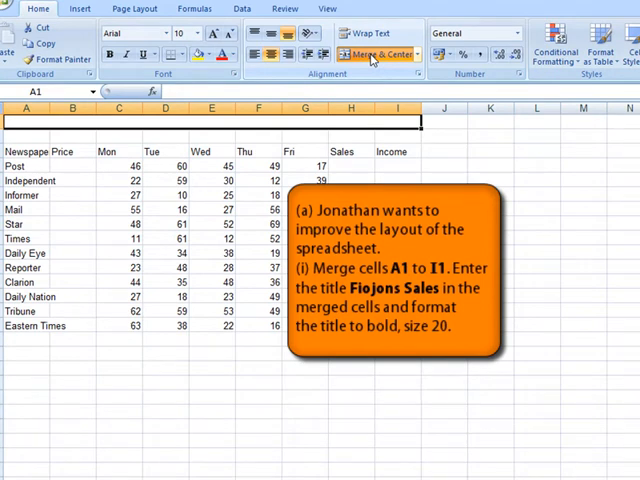
Enter the title 'Fiojons Sales' in the merged A1:I1 and make it bold at size 20
{"action": "type", "text": "Fiojons Sales"}
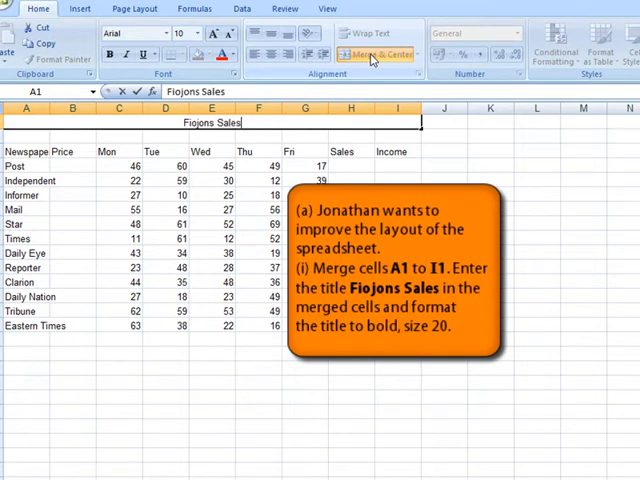
{"action": "left_click", "coordinate": [376, 54]}
{"action": "type", "text": "2"}
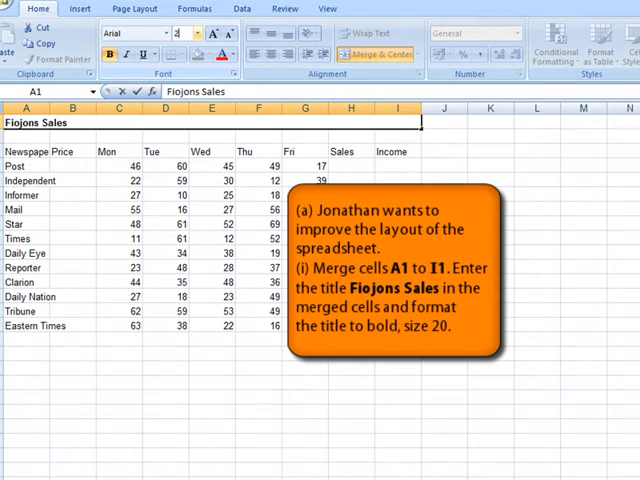
{"action": "left_click", "coordinate": [178, 32]}
{"action": "type", "text": "0"}
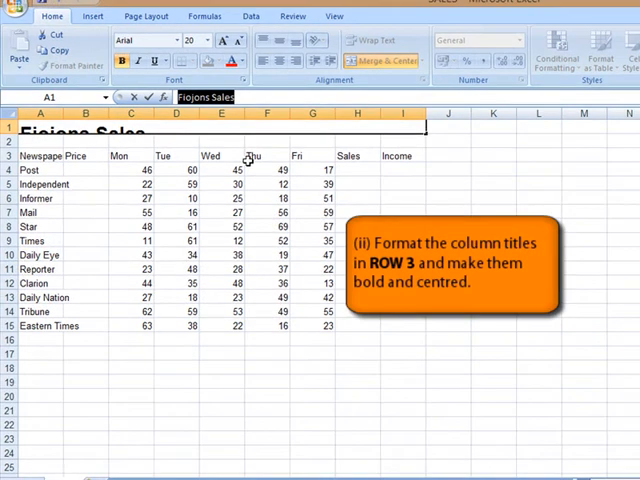
{"action": "mouse_move", "coordinate": [160, 148]}
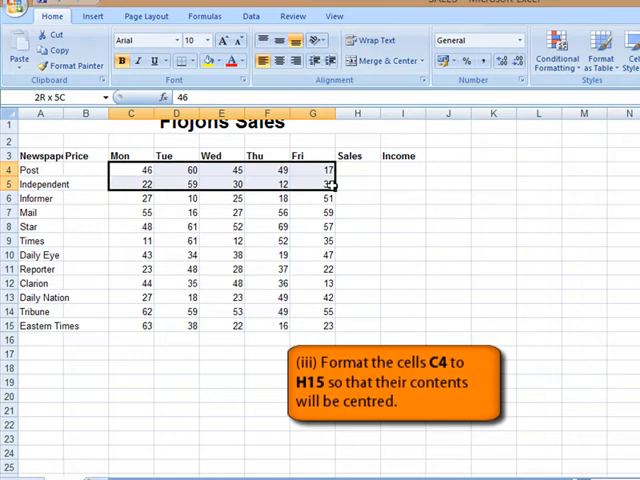
Select the daily sales figures C4:H15 ready for centring
{"action": "left_click_drag", "start_coordinate": [120, 168], "coordinate": [368, 324]}
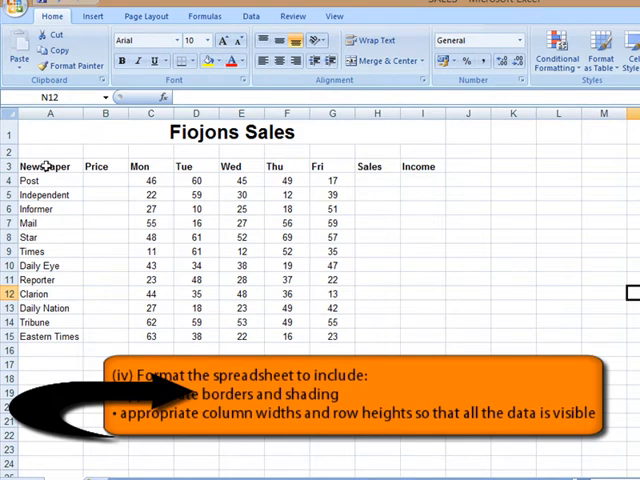
Widen column A, outline A3:I15 with a thick box border and add all borders to the newspaper names
{"action": "left_click", "coordinate": [48, 166]}
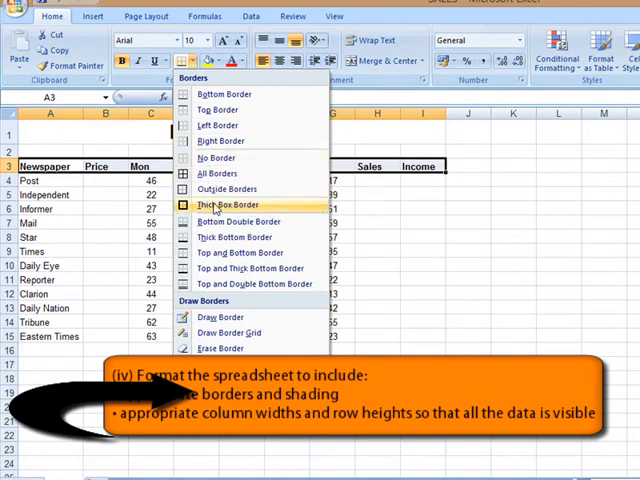
{"action": "left_click", "coordinate": [220, 204]}
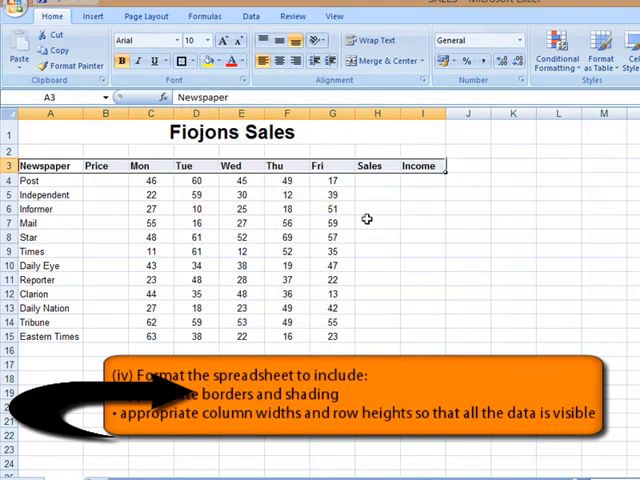
{"action": "left_click", "coordinate": [48, 180]}
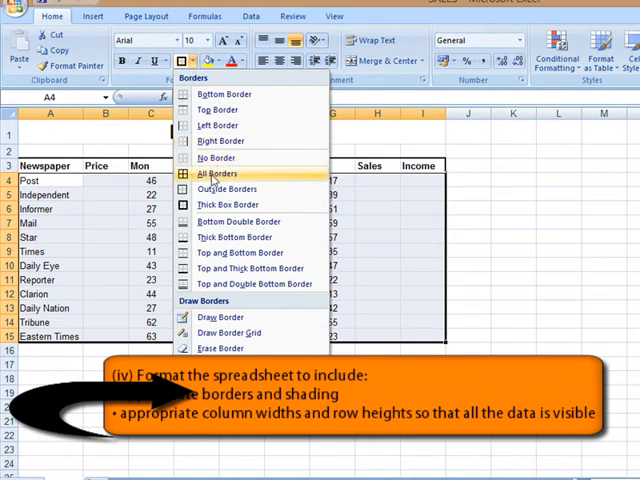
{"action": "left_click", "coordinate": [214, 172]}
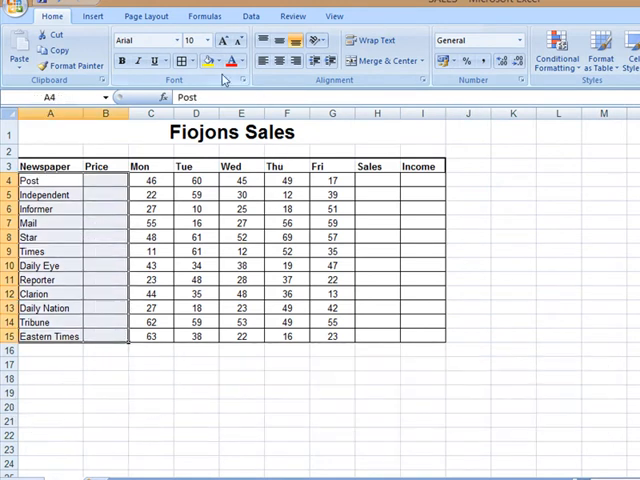
Apply all borders and light blue fill to the Monday-to-Friday sales figures
{"action": "left_click", "coordinate": [208, 62]}
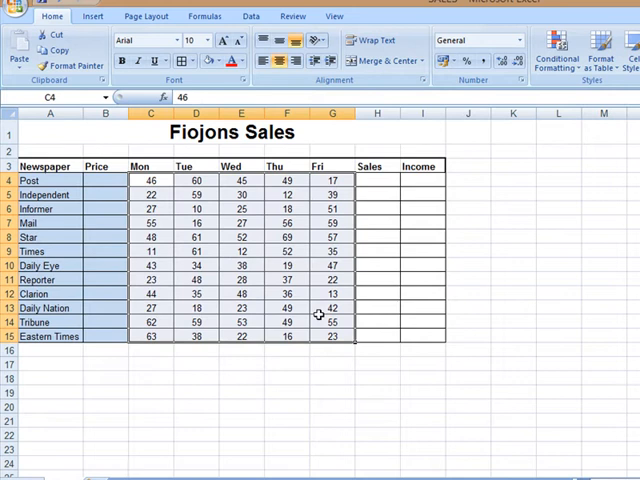
{"action": "left_click", "coordinate": [224, 62]}
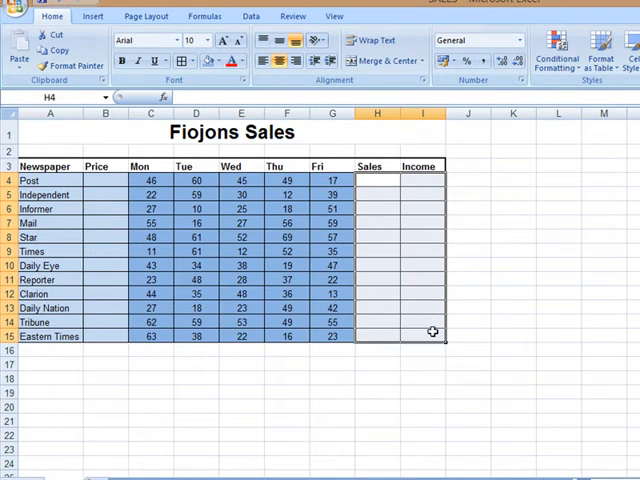
{"action": "left_click", "coordinate": [236, 62]}
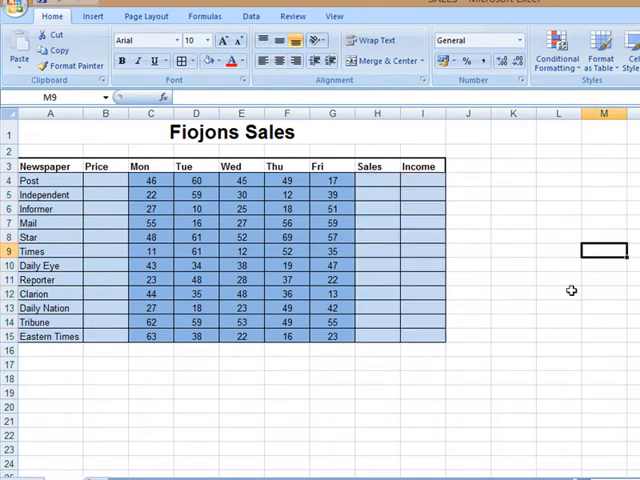
{"action": "mouse_move", "coordinate": [556, 346]}
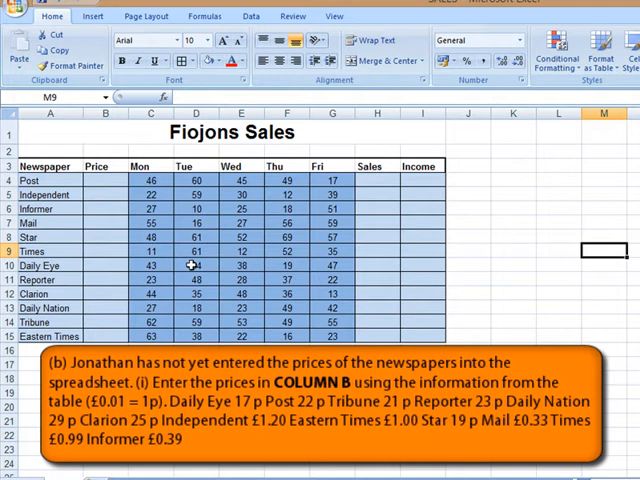
Enter the prices 0.22, 0.2, 1.2, 0.39, 0.1, 0.9 and 0.2 down the Price column from B4
{"action": "left_click", "coordinate": [108, 180]}
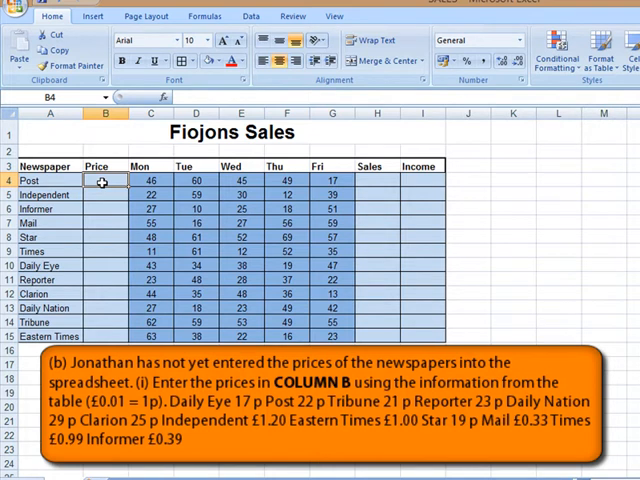
{"action": "type", "text": "0.22"}
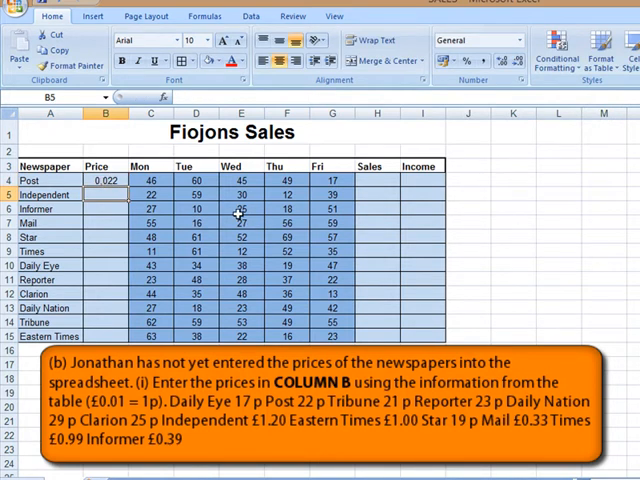
{"action": "type", "text": "0.2"}
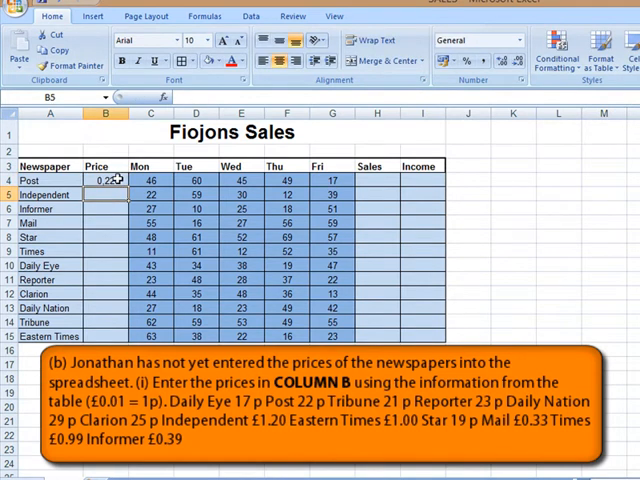
{"action": "type", "text": "1.2"}
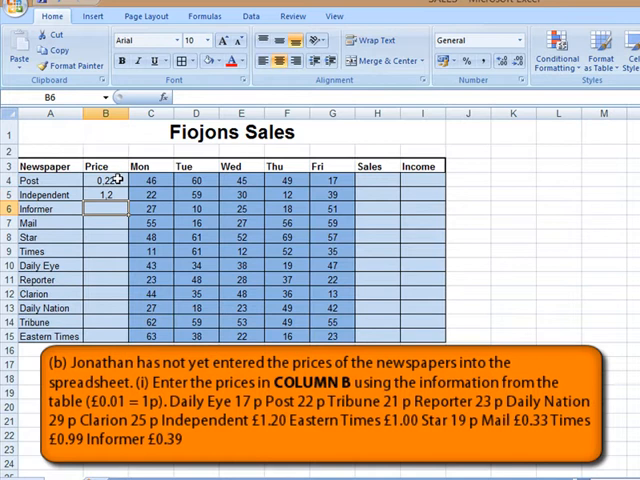
{"action": "type", "text": "0.39"}
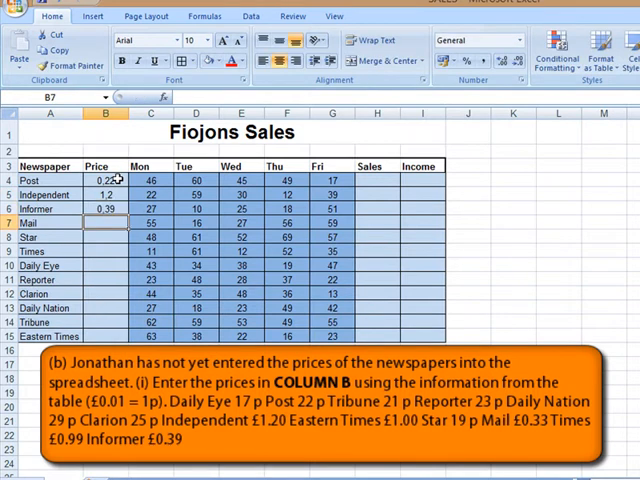
{"action": "type", "text": "0,1"}
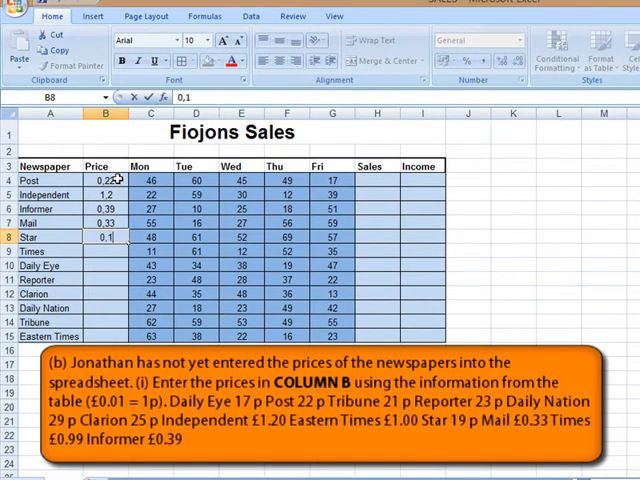
{"action": "type", "text": "0.9"}
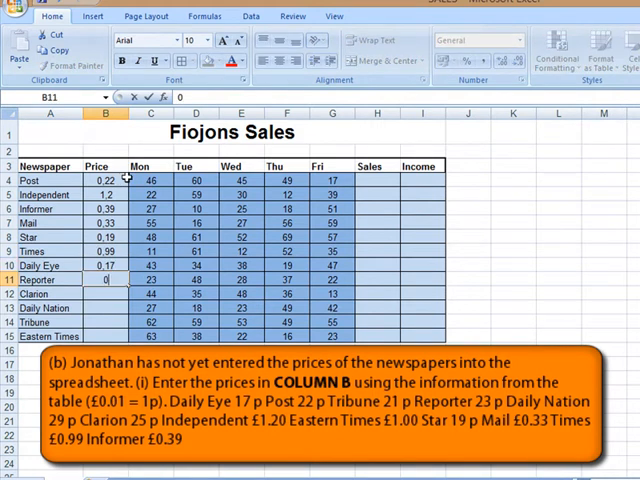
{"action": "type", "text": "0,22"}
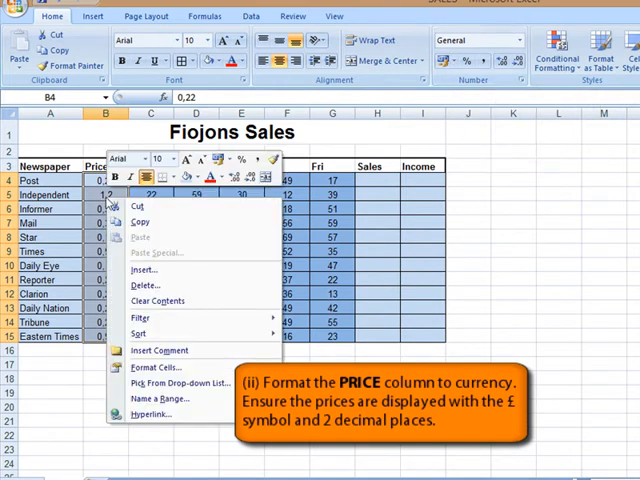
Format the Price cells as Currency with the £ symbol via Format Cells
{"action": "left_click", "coordinate": [154, 368]}
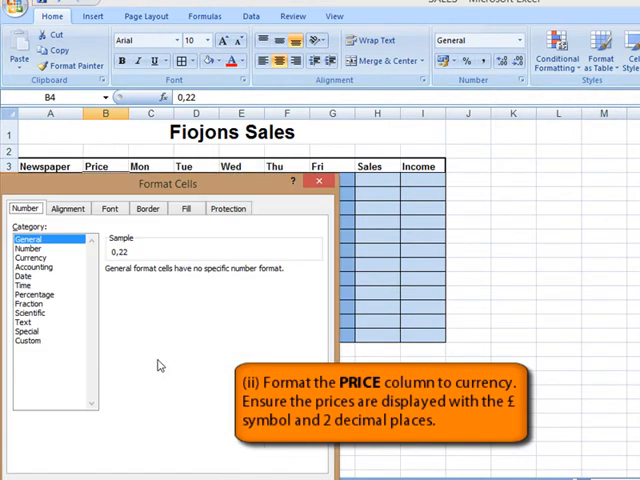
{"action": "left_click", "coordinate": [32, 258]}
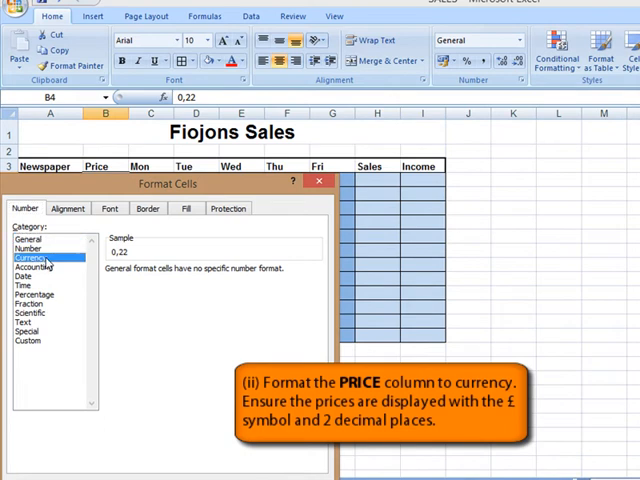
{"action": "left_click", "coordinate": [36, 256]}
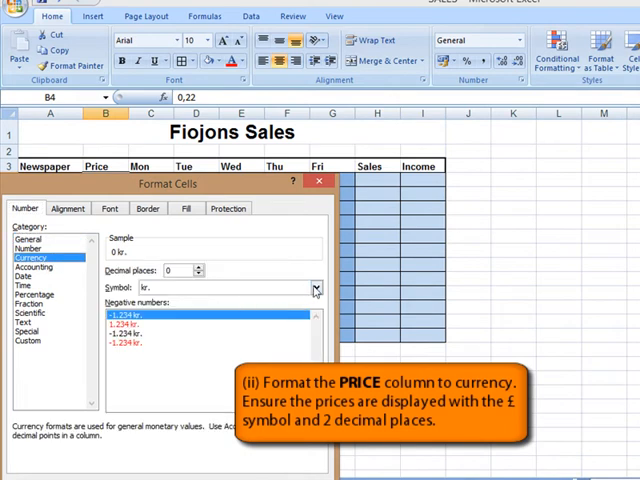
{"action": "left_click", "coordinate": [316, 288]}
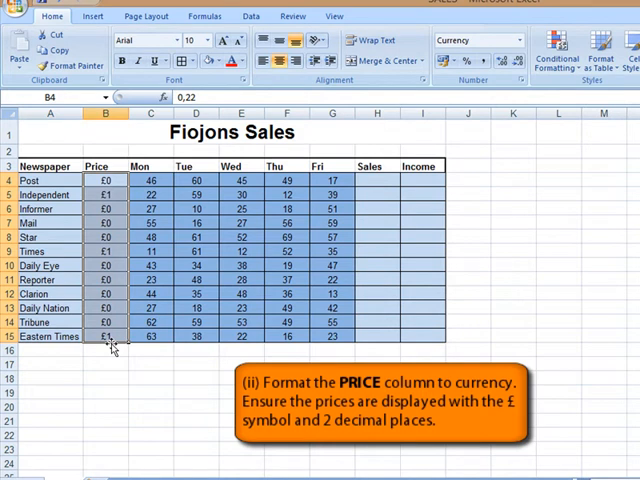
{"action": "mouse_move", "coordinate": [80, 232]}
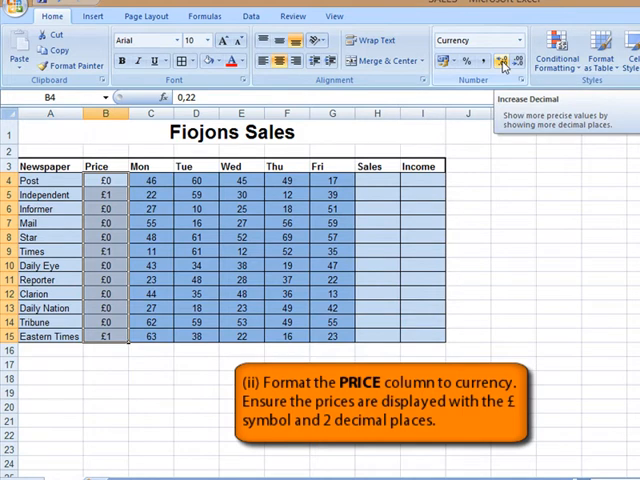
Increase the decimals so prices show two places, e.g. £0.22 and £1.20
{"action": "left_click", "coordinate": [496, 60]}
{"action": "type", "text": "="}
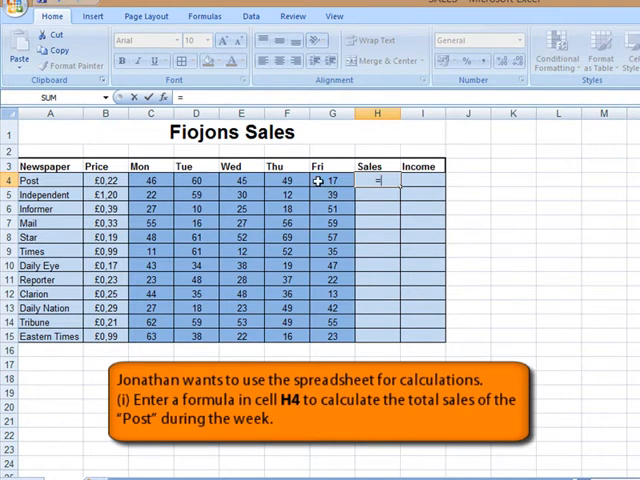
Enter =SUM(C4:G4) in H4 to total the Post's weekly sales as 217
{"action": "type", "text": "sum"}
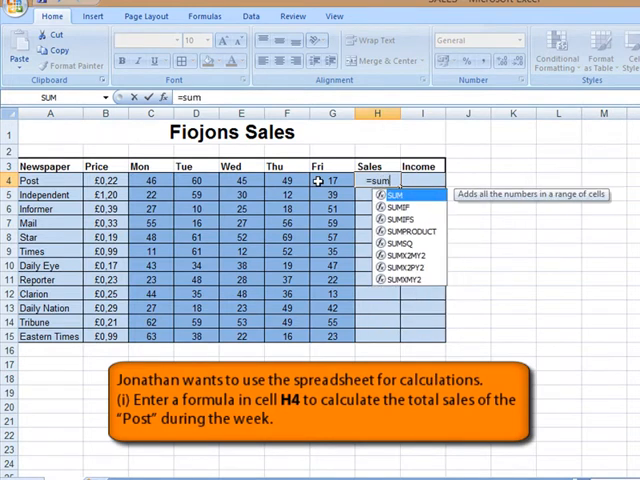
{"action": "type", "text": "("}
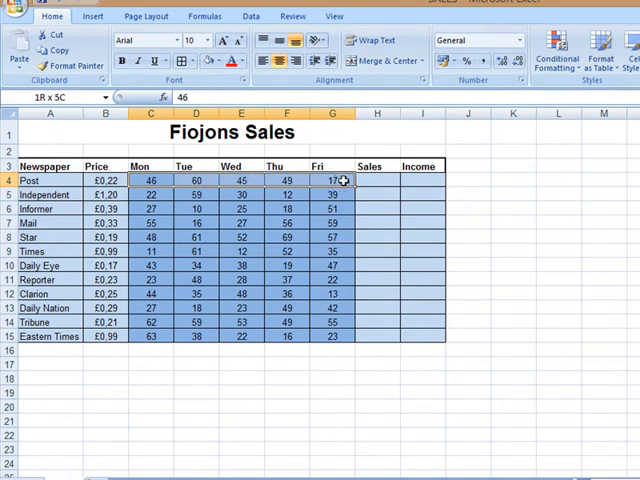
{"action": "left_click", "coordinate": [376, 180]}
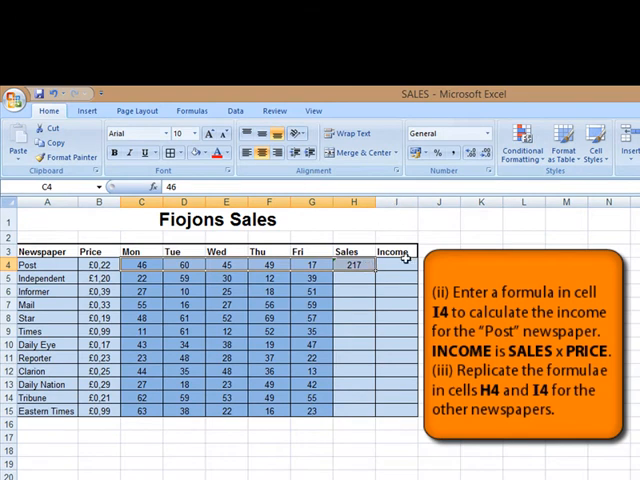
Build the Post's income formula in I4 as =(H4*B4), multiplying sales by price
{"action": "left_click", "coordinate": [396, 264]}
{"action": "type", "text": "="}
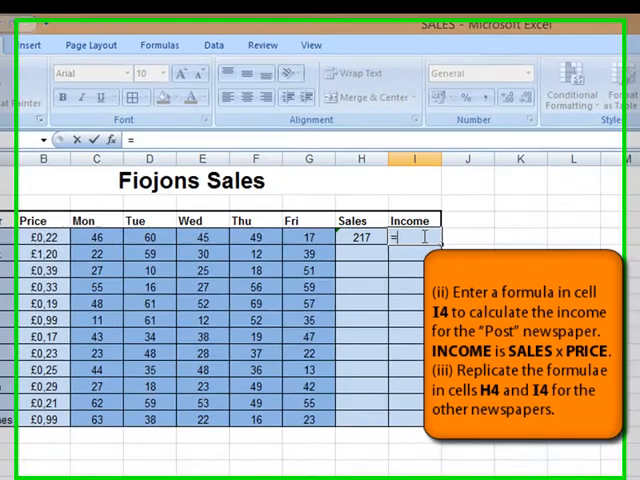
{"action": "type", "text": "("}
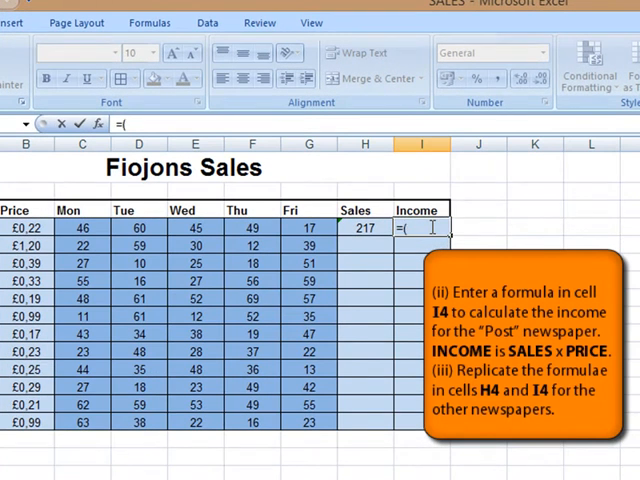
{"action": "left_click", "coordinate": [356, 228]}
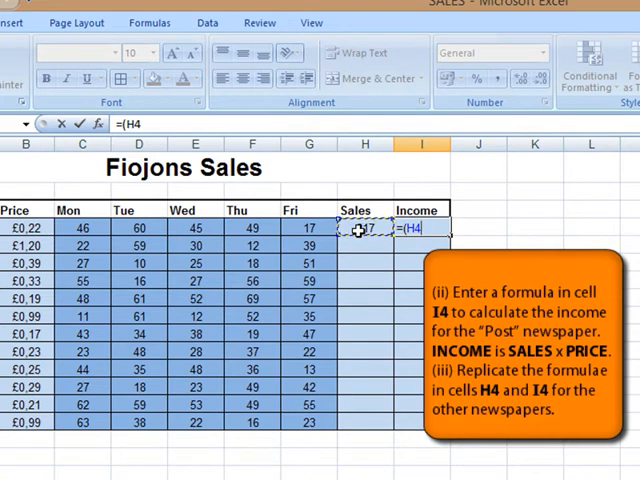
{"action": "type", "text": "*"}
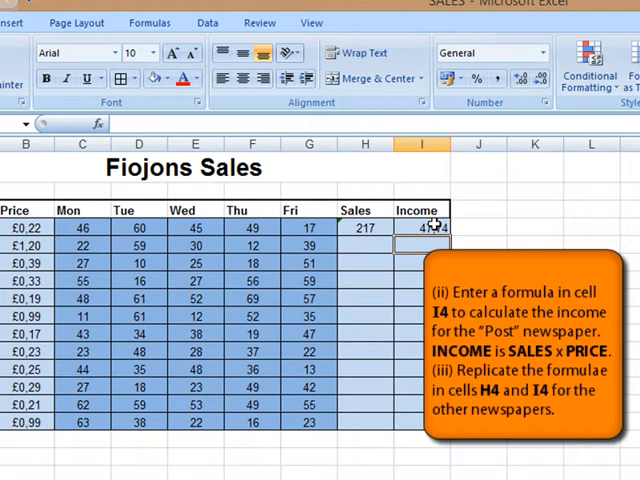
Fill the sales and income formulas from H4:I4 down to row 15 for every newspaper
{"action": "left_click", "coordinate": [364, 228]}
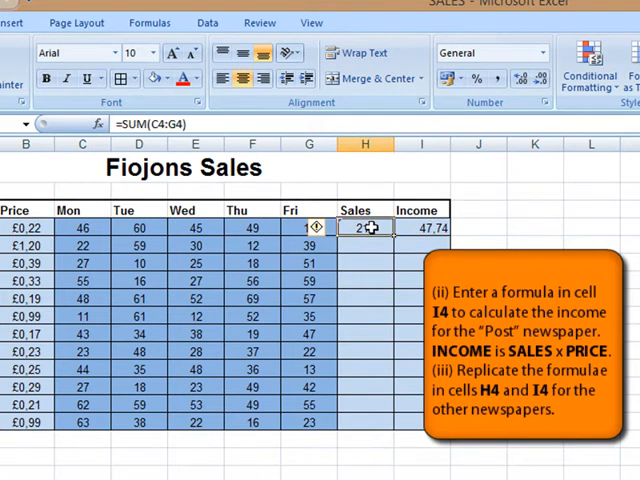
{"action": "type", "text": "217"}
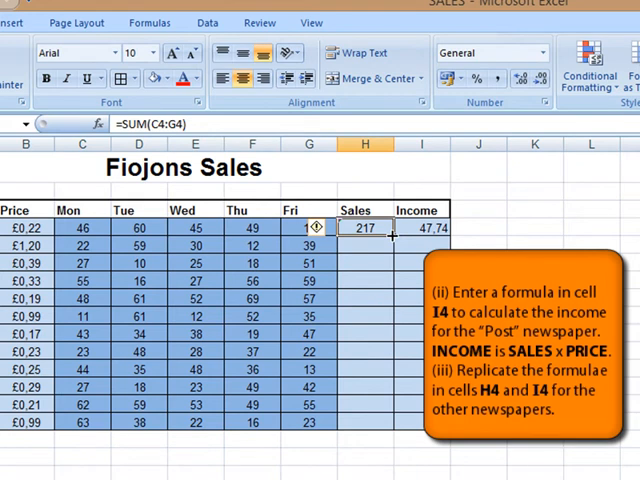
{"action": "left_click_drag", "start_coordinate": [364, 228], "coordinate": [364, 420]}
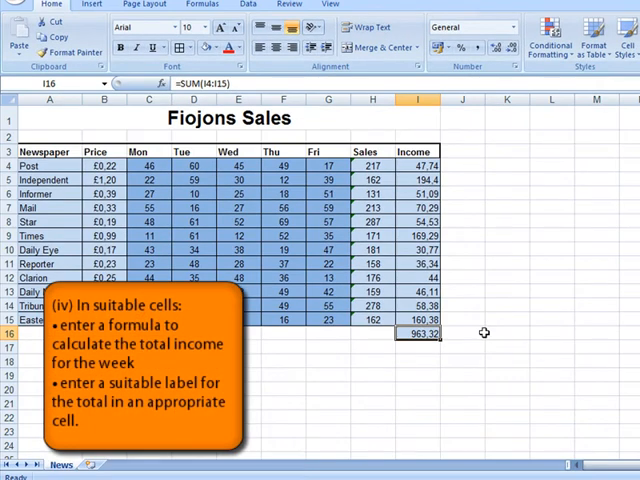
Enter the label 'Total Income' in H16 beside the week's income total of 963.32
{"action": "left_click", "coordinate": [372, 332]}
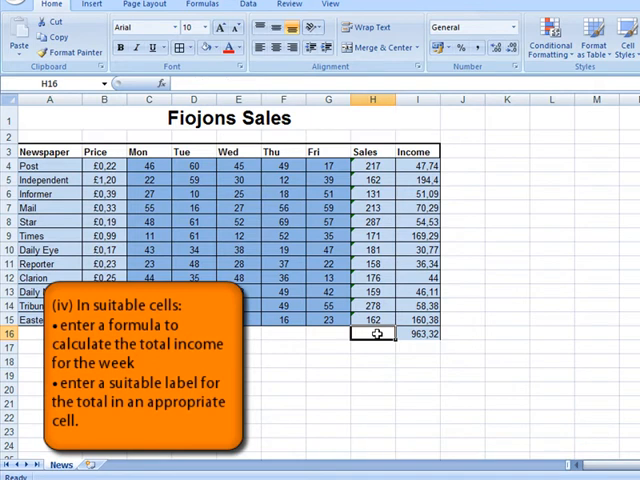
{"action": "type", "text": "T"}
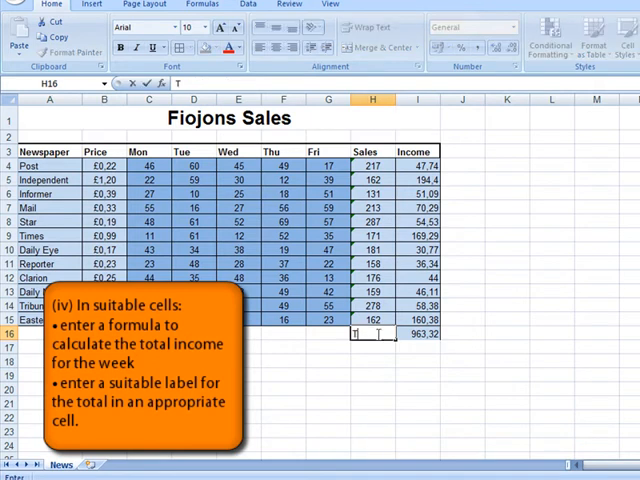
{"action": "type", "text": "Total Income"}
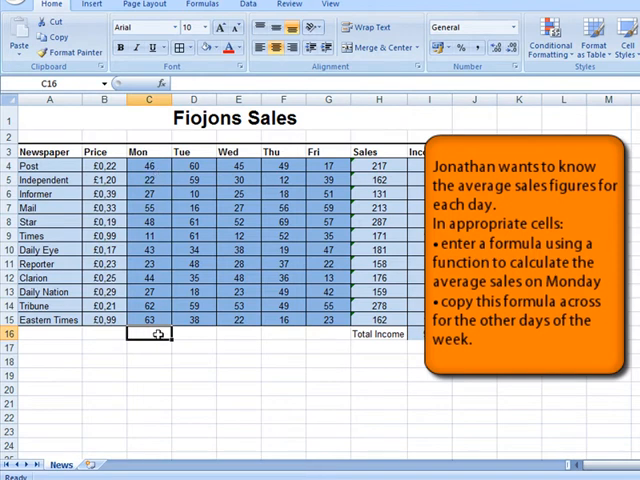
Average Monday's sales C4:C15 in C16 to get 39.25, then extend the formula to Tuesday
{"action": "type", "text": "="}
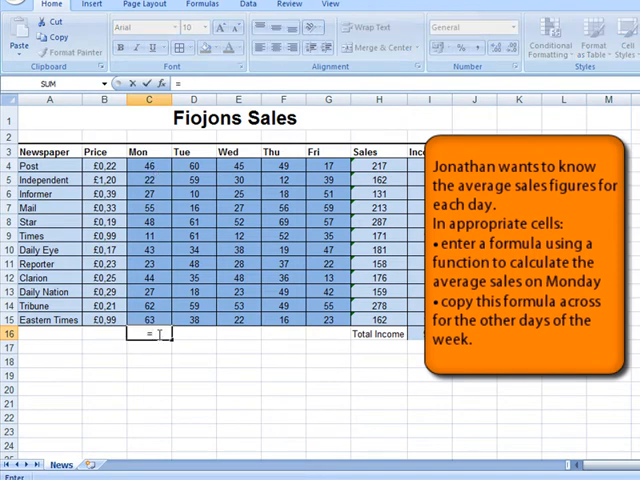
{"action": "type", "text": "average"}
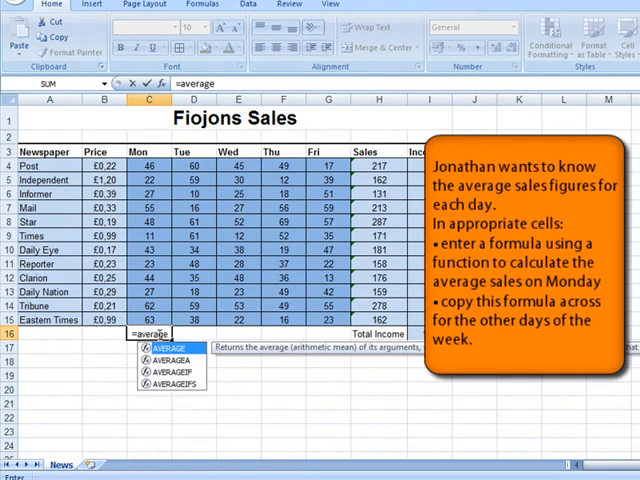
{"action": "mouse_move", "coordinate": [160, 350]}
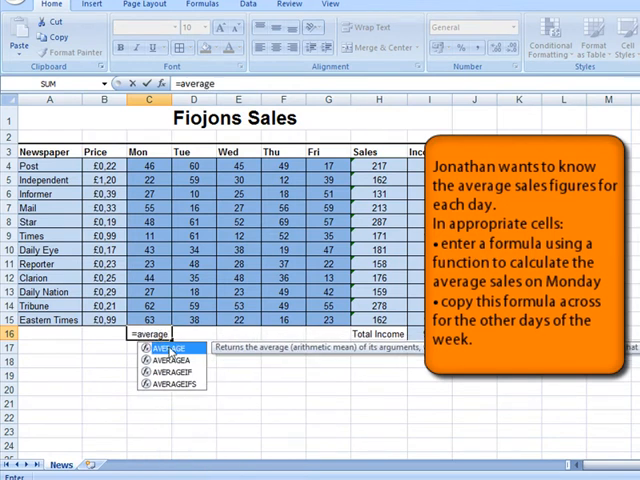
{"action": "type", "text": "("}
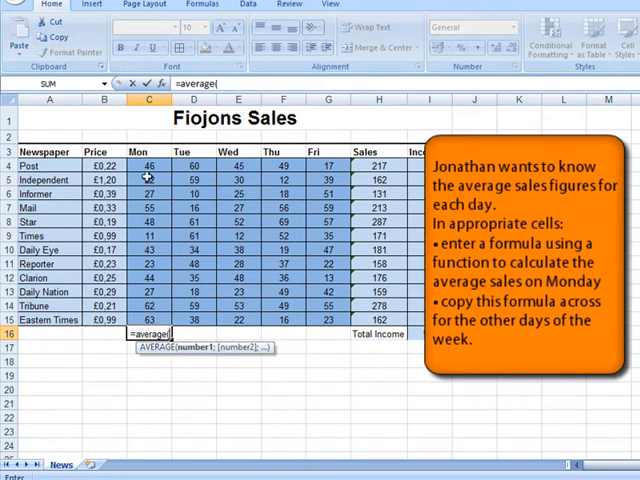
{"action": "left_click_drag", "start_coordinate": [148, 164], "coordinate": [148, 318]}
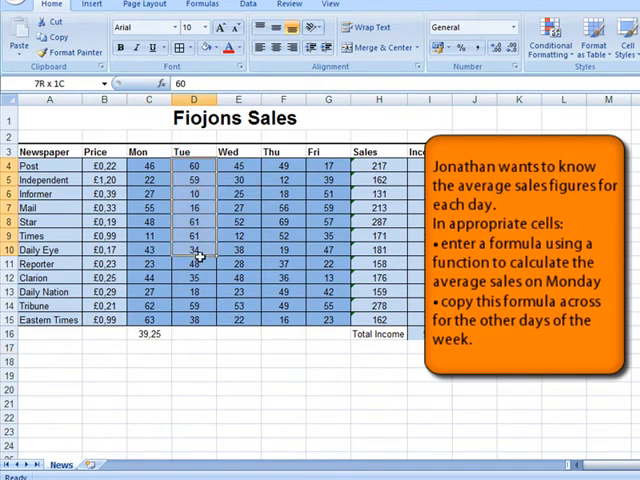
{"action": "left_click", "coordinate": [192, 334]}
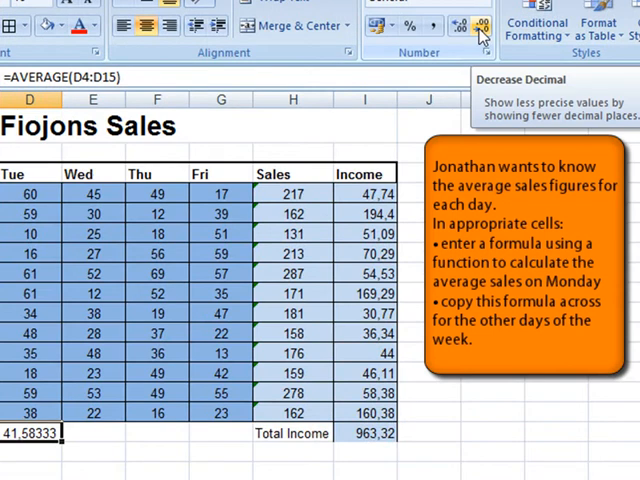
Reduce Tuesday's average to two decimal places so it reads 41.58
{"action": "left_click", "coordinate": [484, 28]}
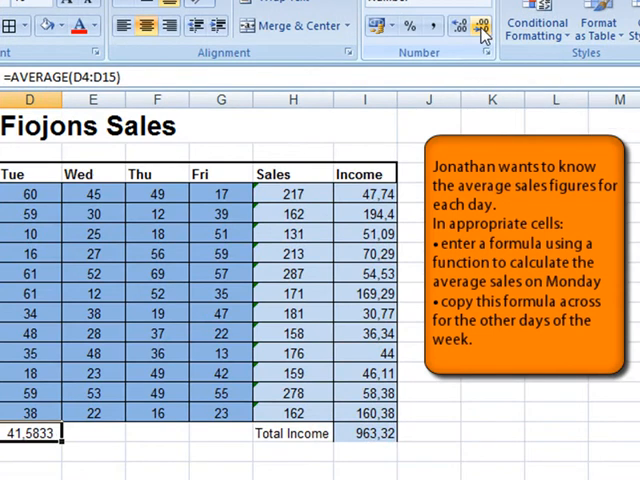
{"action": "left_click", "coordinate": [480, 28]}
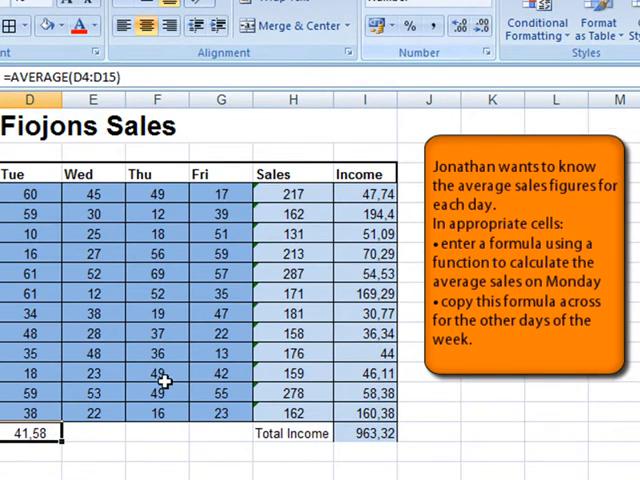
{"action": "mouse_move", "coordinate": [84, 432]}
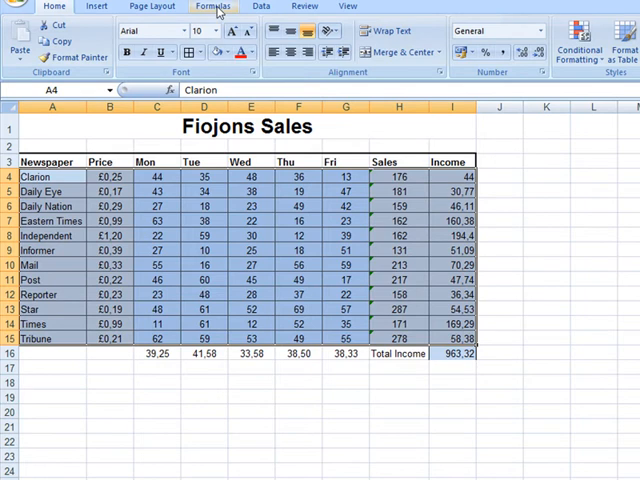
Switch the sheet to Show Formulas and view it in Print Preview
{"action": "left_click", "coordinate": [212, 6]}
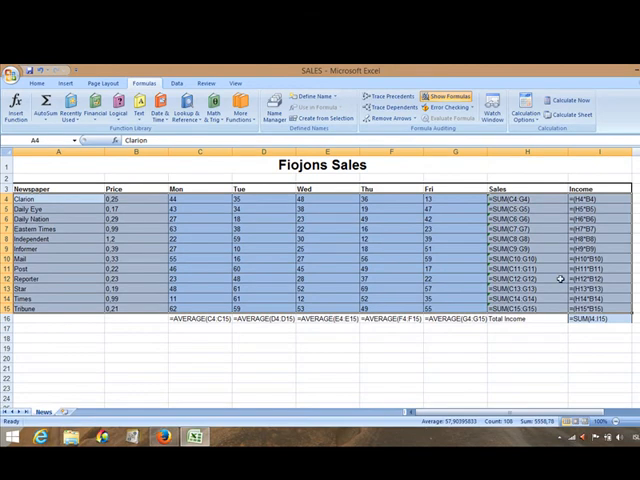
{"action": "left_click", "coordinate": [12, 72]}
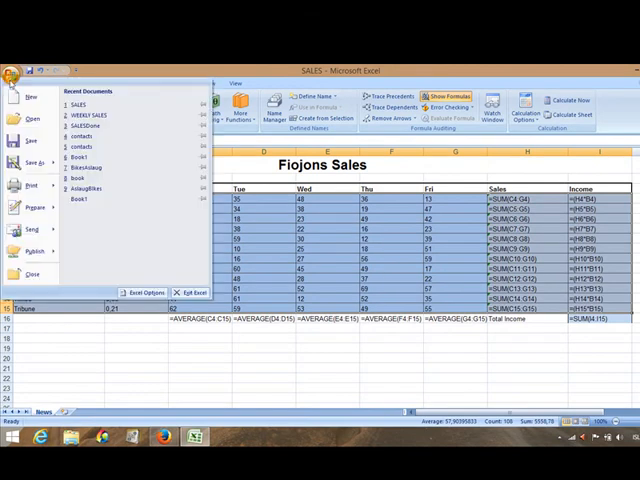
{"action": "left_click", "coordinate": [32, 188]}
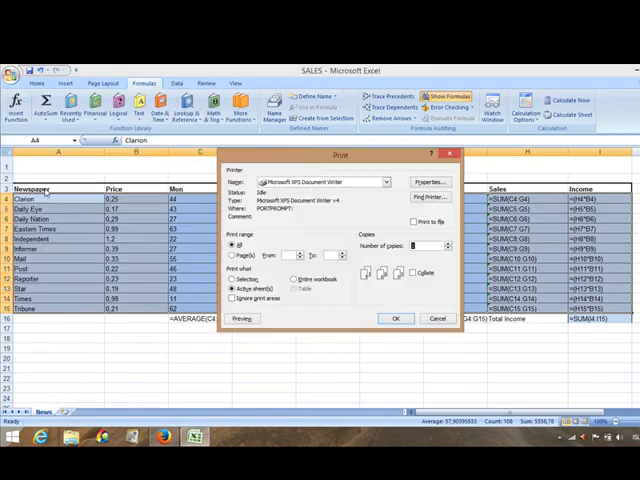
{"action": "left_click", "coordinate": [436, 318]}
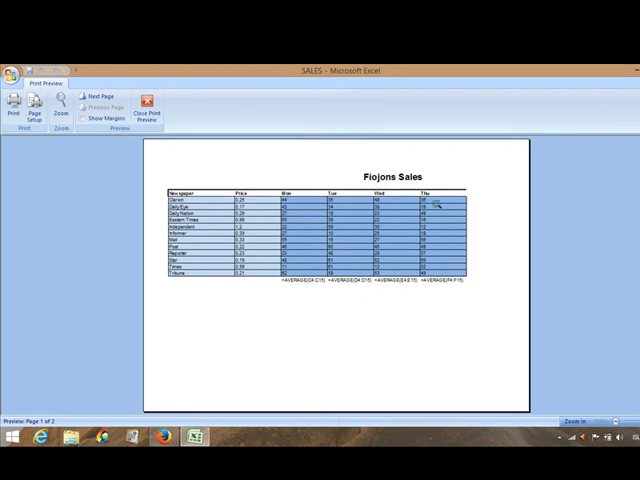
{"action": "left_click", "coordinate": [144, 104]}
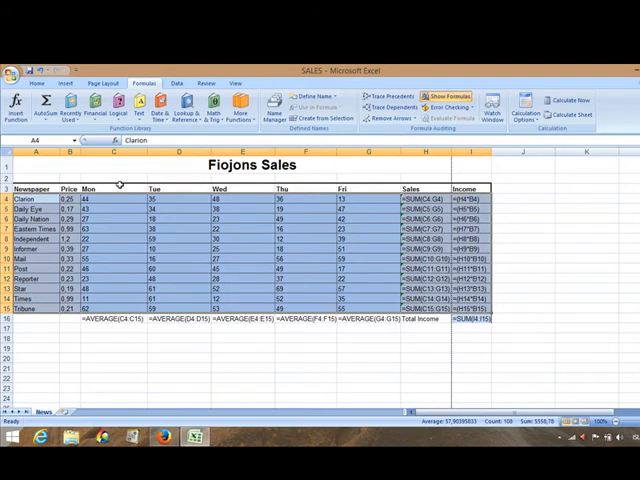
{"action": "left_click_drag", "start_coordinate": [82, 156], "coordinate": [82, 156]}
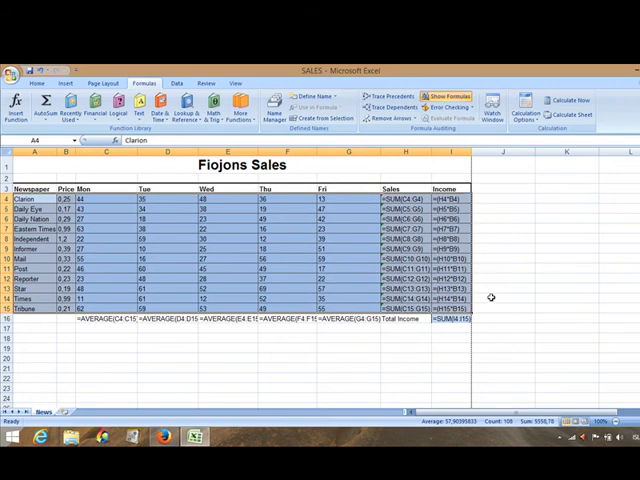
{"action": "scroll", "scroll_direction": "down", "scroll_amount": 3}
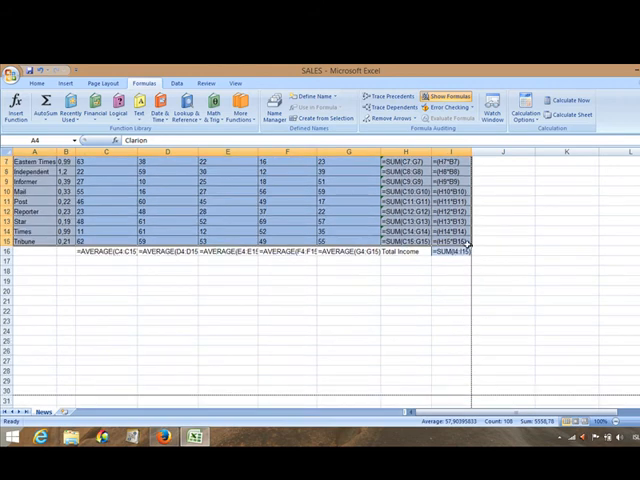
{"action": "mouse_move", "coordinate": [510, 278]}
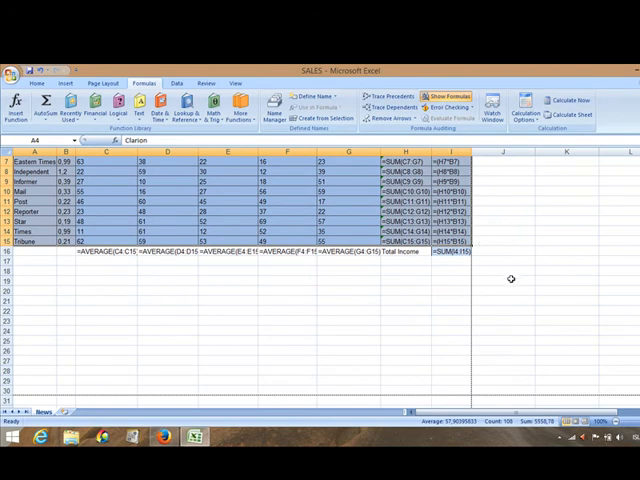
{"action": "scroll", "scroll_direction": "down", "scroll_amount": 3}
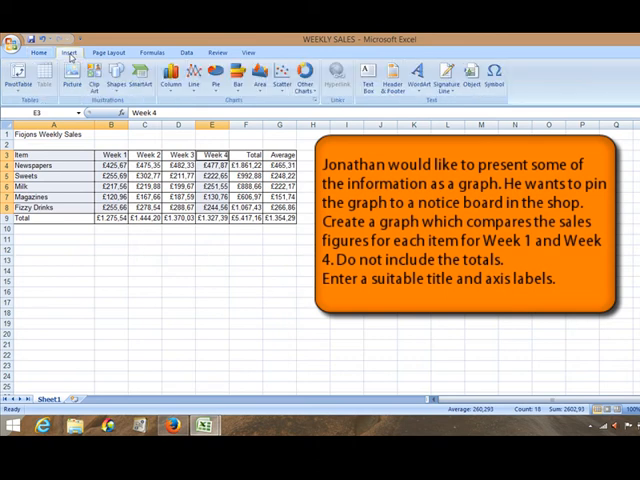
Insert a 2-D Clustered Column chart from the selected Week 1 and Week 4 data
{"action": "left_click", "coordinate": [172, 72]}
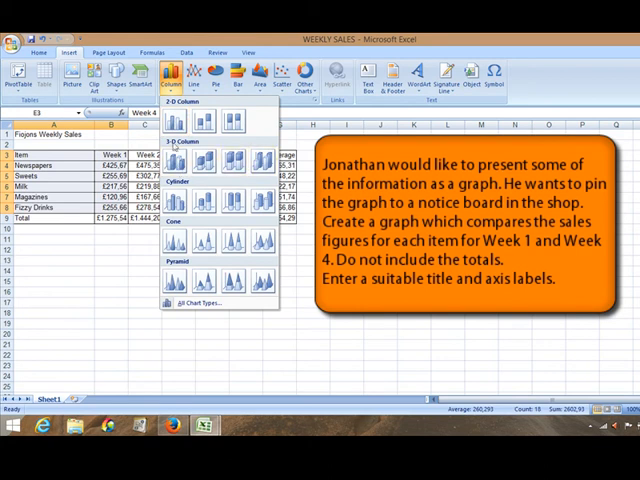
{"action": "left_click", "coordinate": [178, 120]}
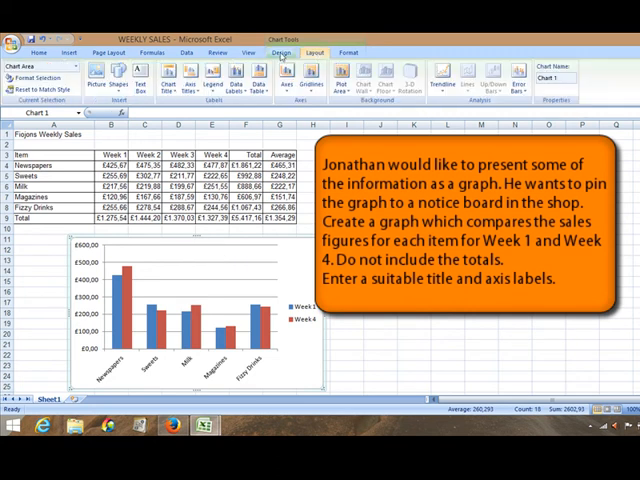
Add the chart title 'Comparison of sales for weeks 1 & 4' above the chart
{"action": "left_click", "coordinate": [162, 70]}
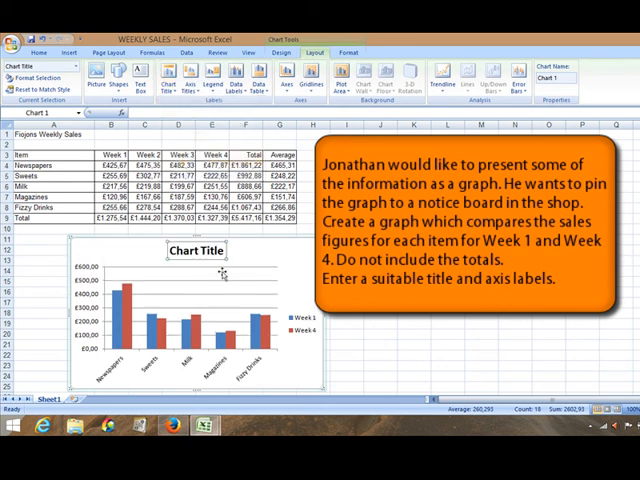
{"action": "left_click", "coordinate": [196, 252]}
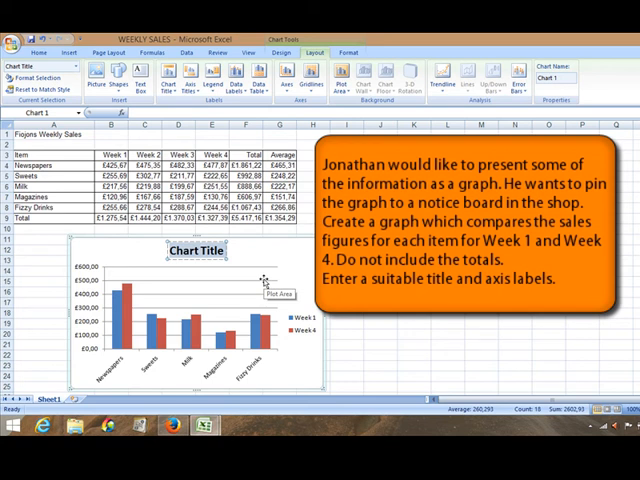
{"action": "type", "text": "Comp"}
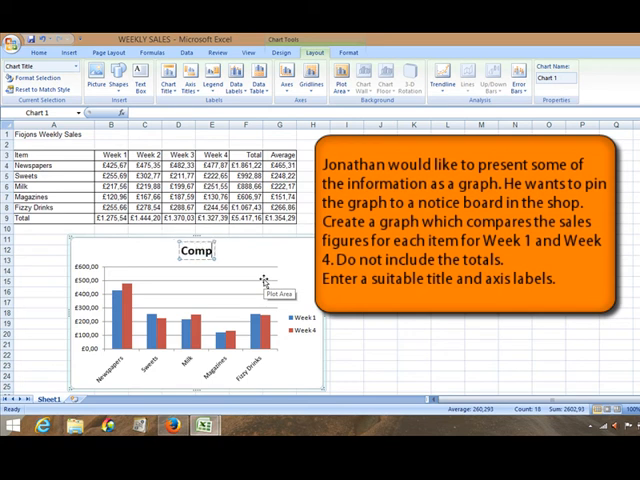
{"action": "type", "text": "Comparison fo"}
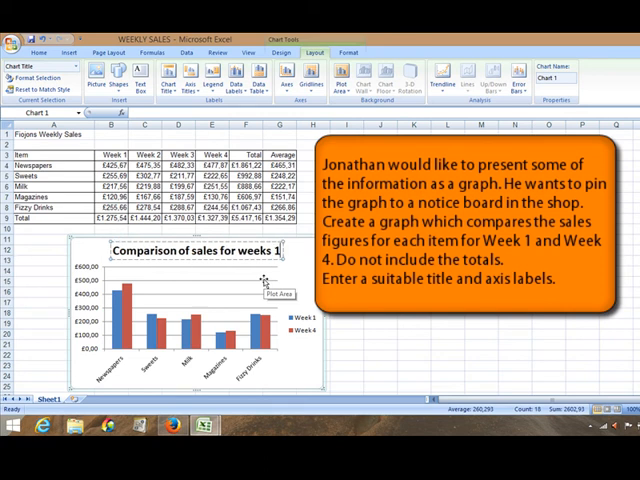
{"action": "type", "text": "& 4"}
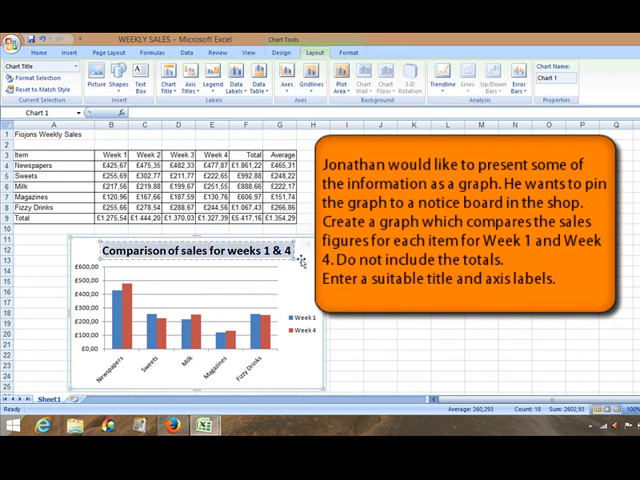
Add the horizontal axis title 'Items' below the item names
{"action": "left_click", "coordinate": [40, 52]}
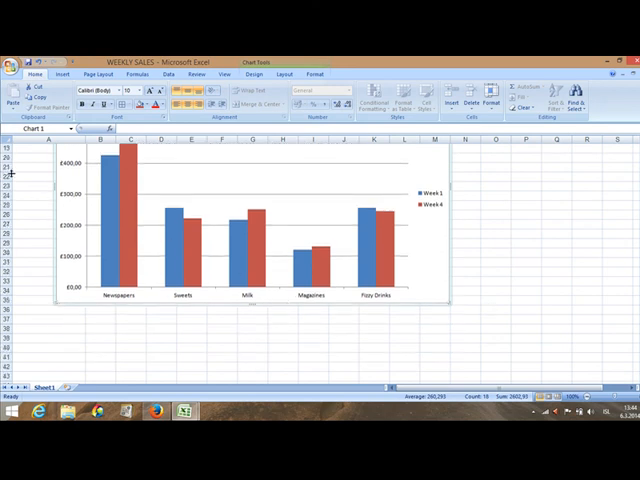
{"action": "left_click", "coordinate": [284, 74]}
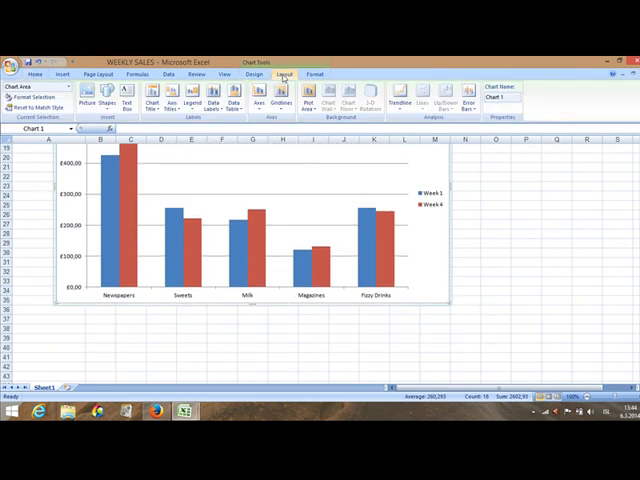
{"action": "left_click", "coordinate": [168, 96]}
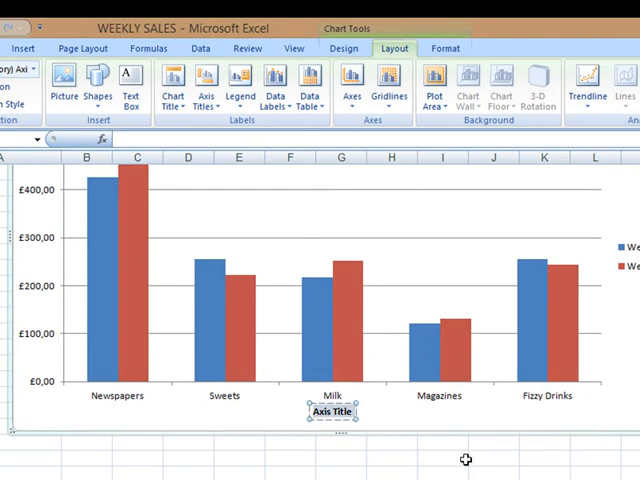
{"action": "type", "text": "Items"}
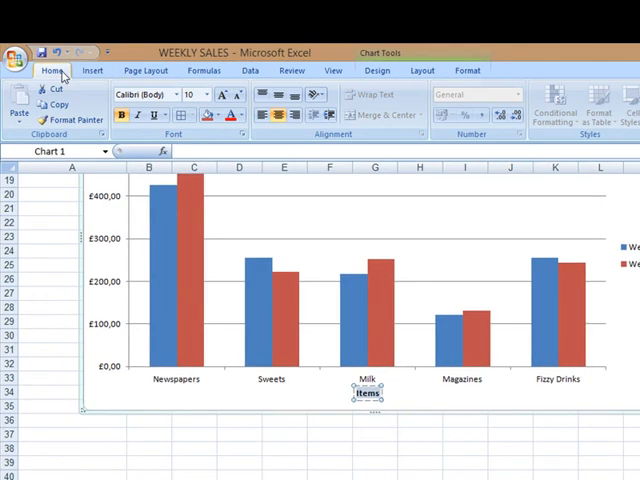
{"action": "left_click", "coordinate": [222, 92]}
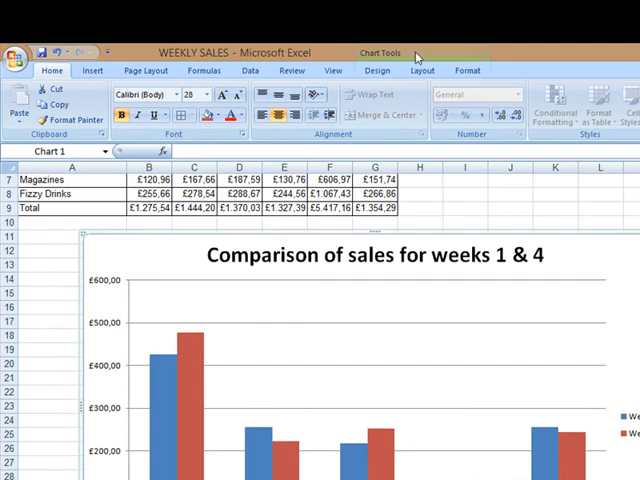
Add the vertical axis title 'Sales' and enlarge it to font size 28
{"action": "left_click", "coordinate": [422, 70]}
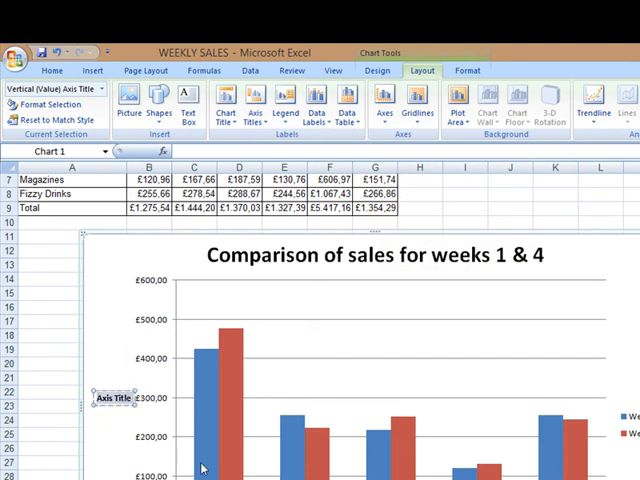
{"action": "type", "text": "Sal"}
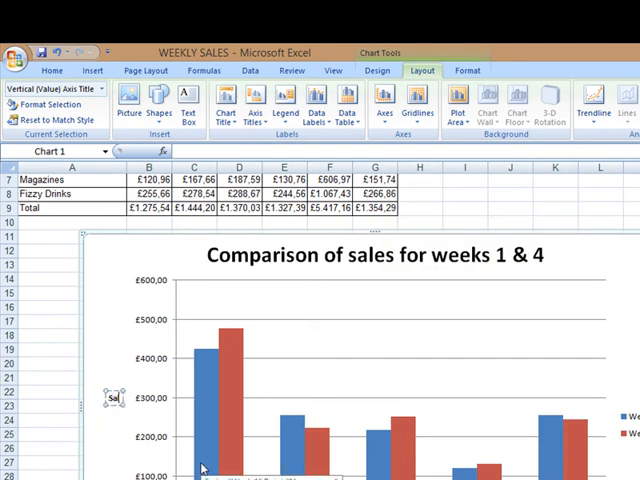
{"action": "type", "text": "Sales"}
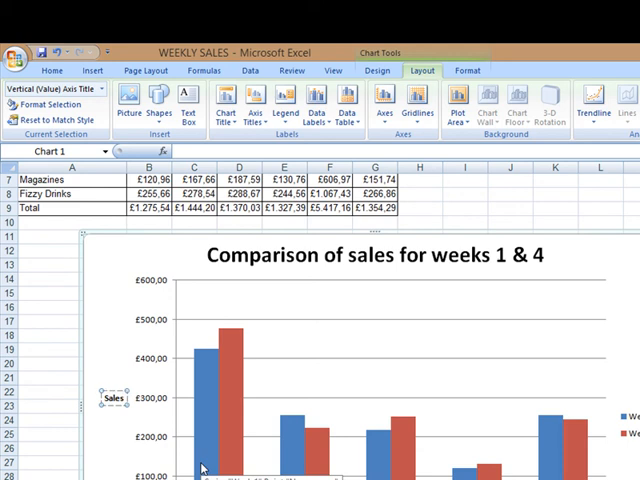
{"action": "left_click", "coordinate": [92, 70]}
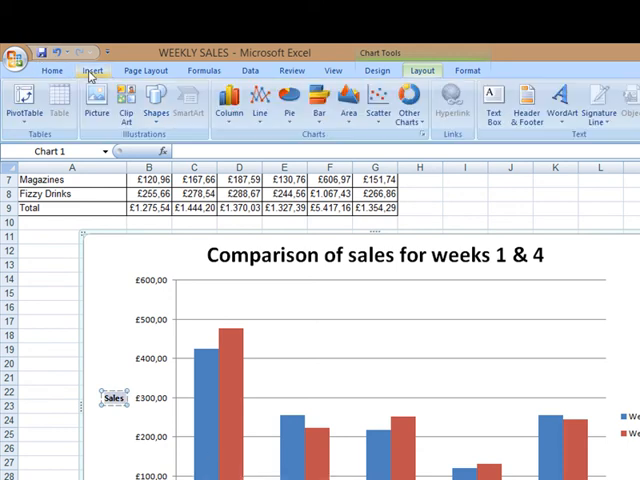
{"action": "left_click", "coordinate": [52, 70]}
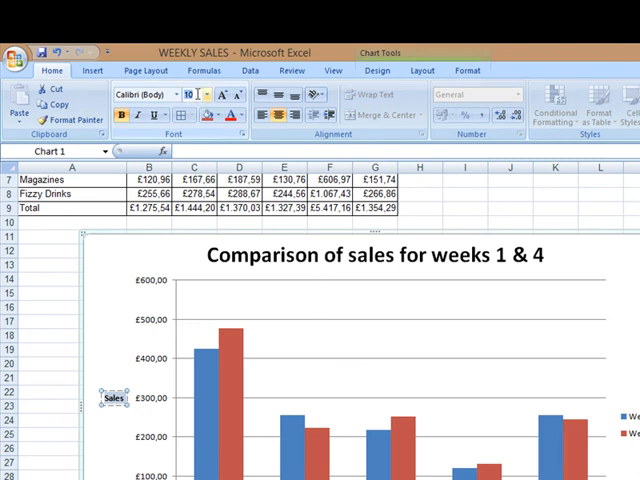
{"action": "left_click", "coordinate": [184, 94]}
{"action": "type", "text": "28"}
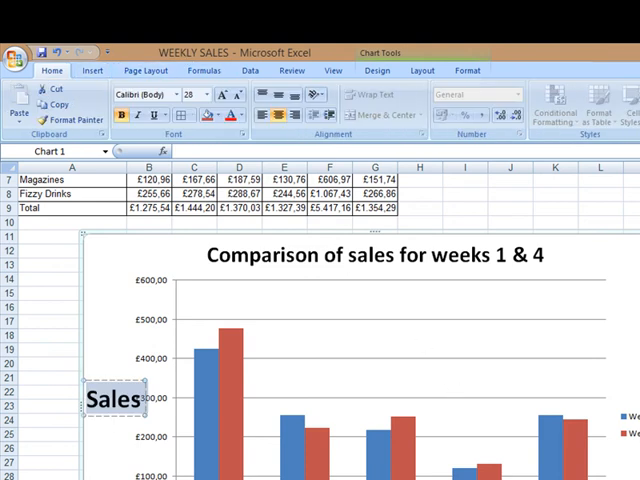
{"action": "scroll", "scroll_direction": "down", "scroll_amount": 3}
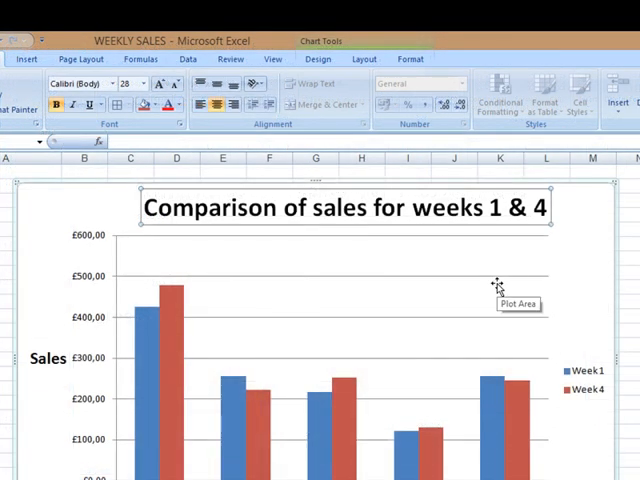
{"action": "mouse_move", "coordinate": [62, 212]}
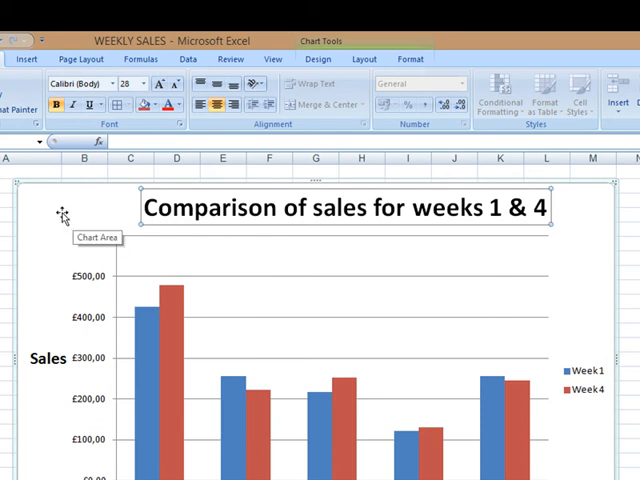
Copy the whole chart area for pasting into Word
{"action": "right_click", "coordinate": [62, 212]}
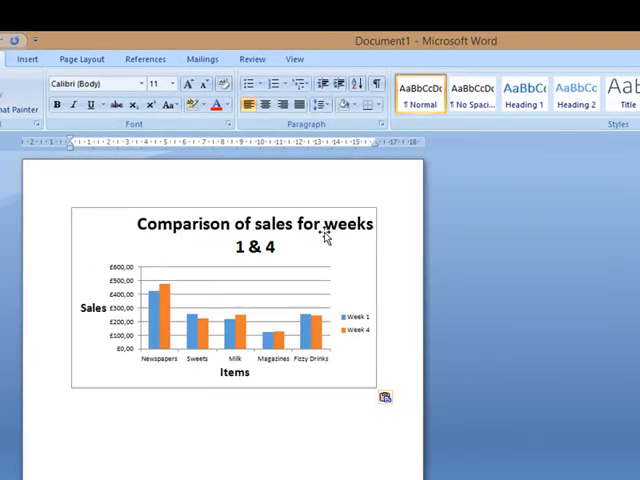
Set the Word page margins to Narrow to make room for the chart
{"action": "left_click", "coordinate": [80, 58]}
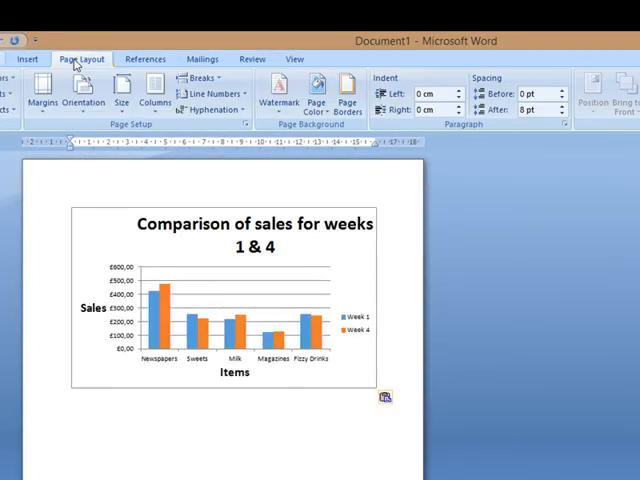
{"action": "left_click", "coordinate": [84, 96]}
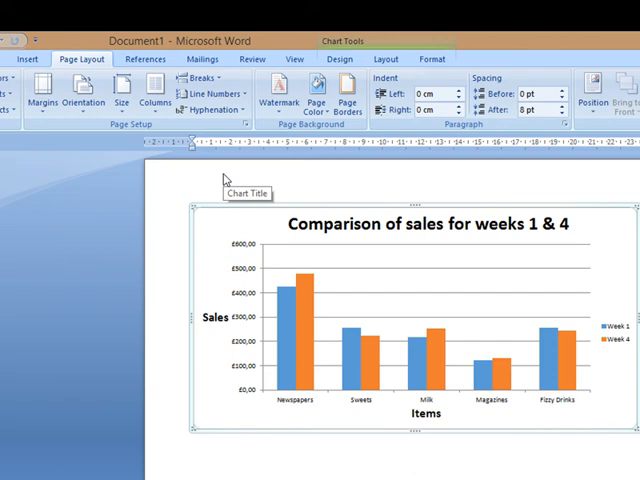
{"action": "mouse_move", "coordinate": [508, 208]}
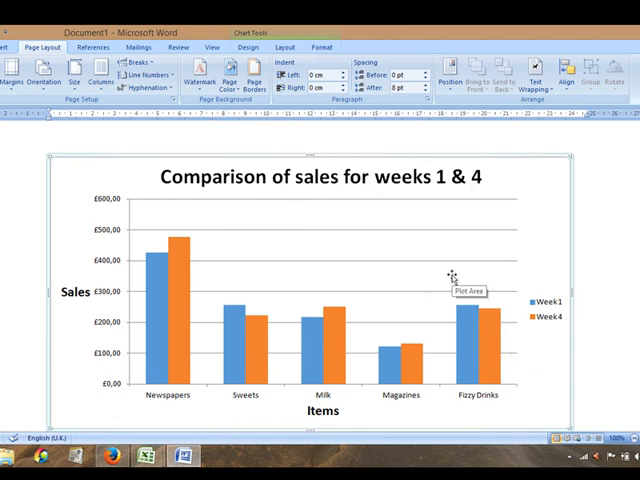
{"action": "mouse_move", "coordinate": [450, 280]}
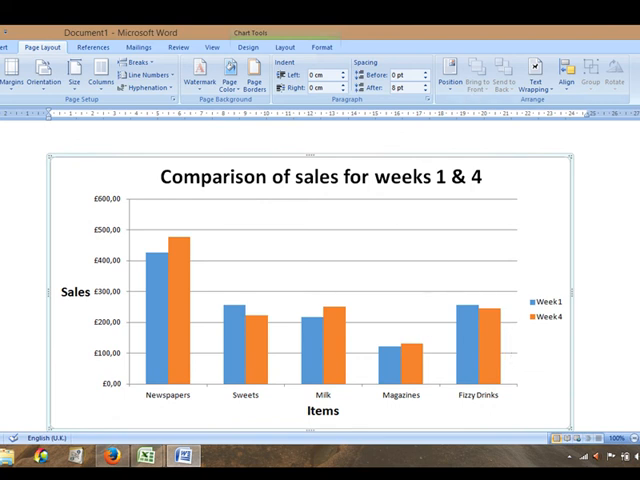